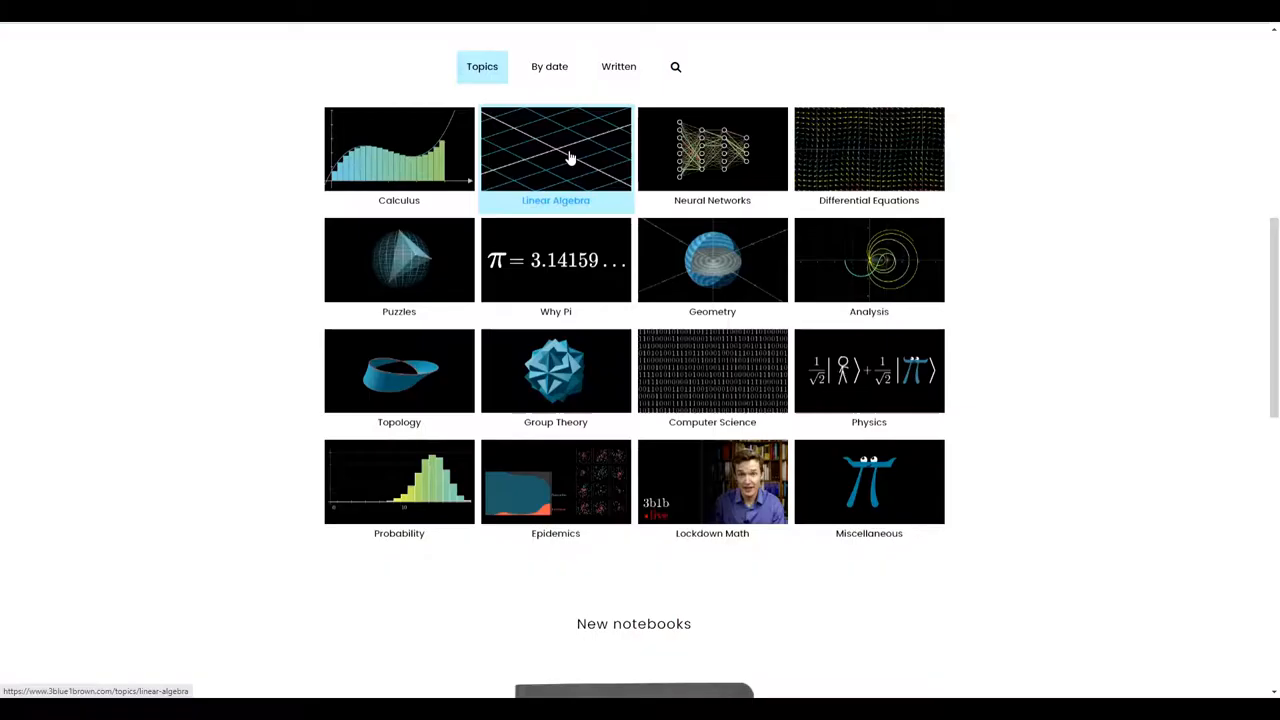
Step: Open the Linear Algebra topic from the 3Blue1Brown topics grid
click(555, 150)
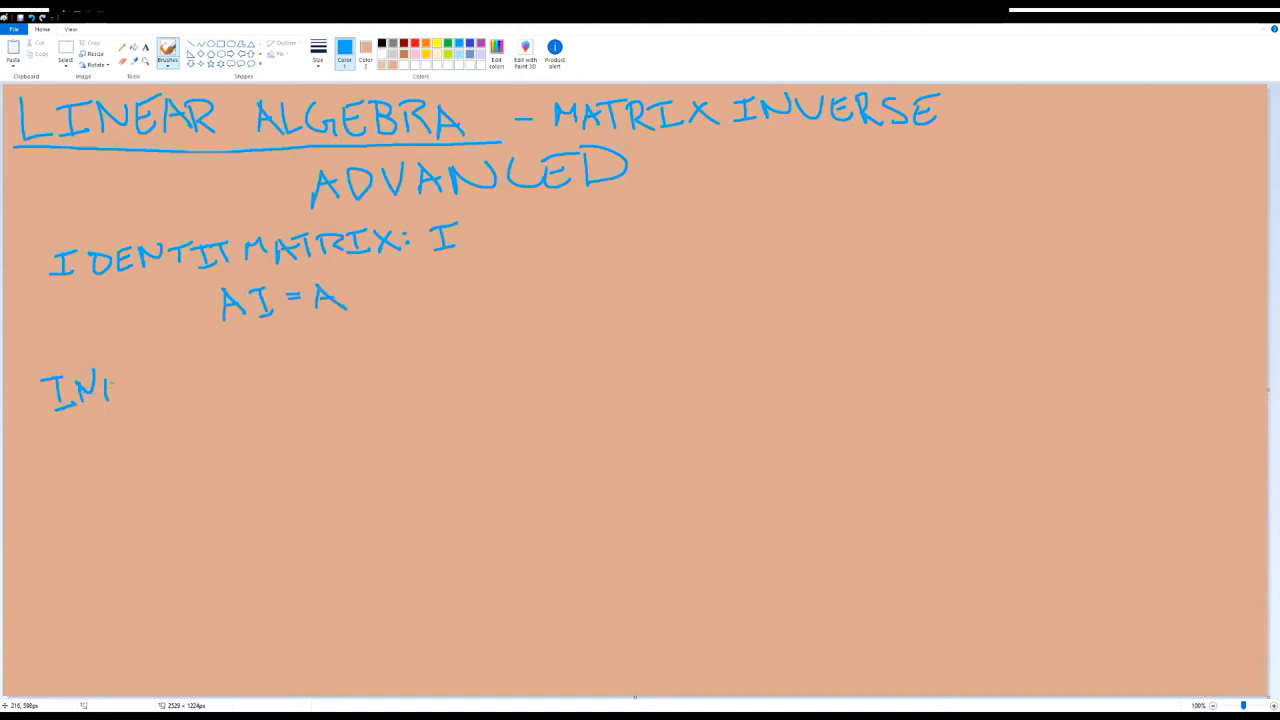
Step: Handwrite a new blue heading beneath the AI = A line on the canvas
drag(60, 390, 720, 330)
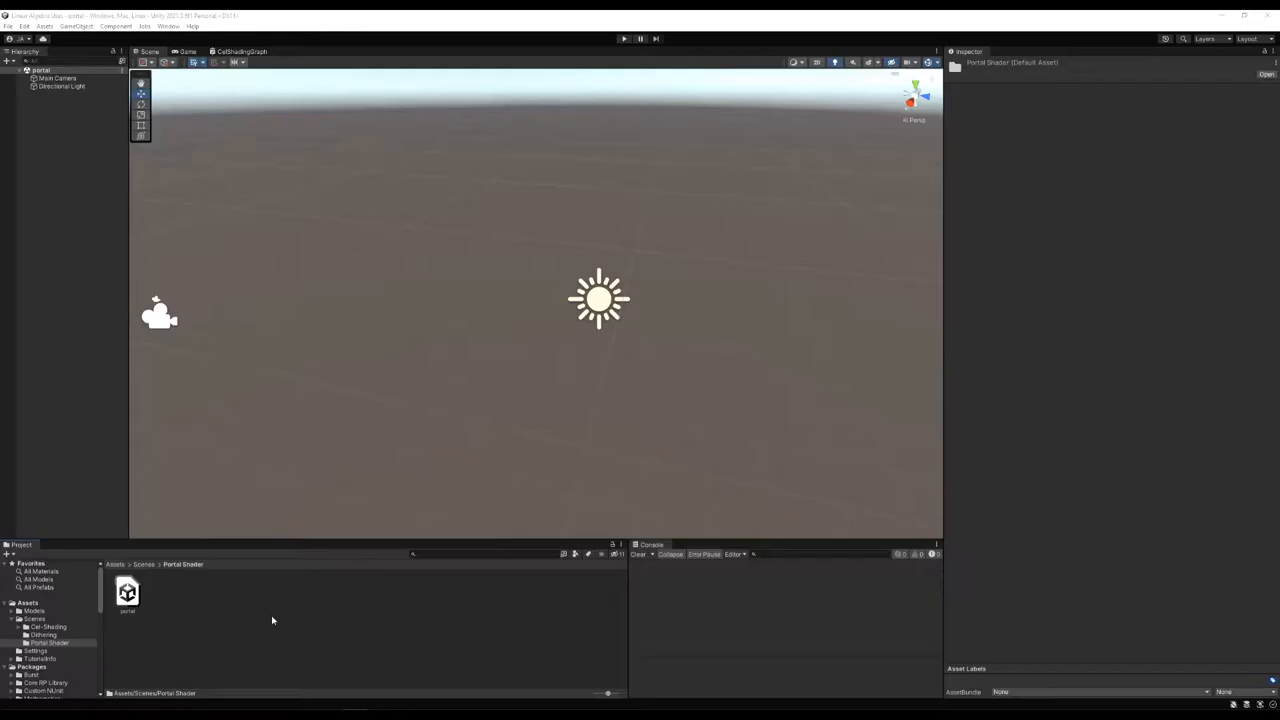
Step: Switch to Unity showing the portal scene and its Portal Shader asset folder
click(623, 38)
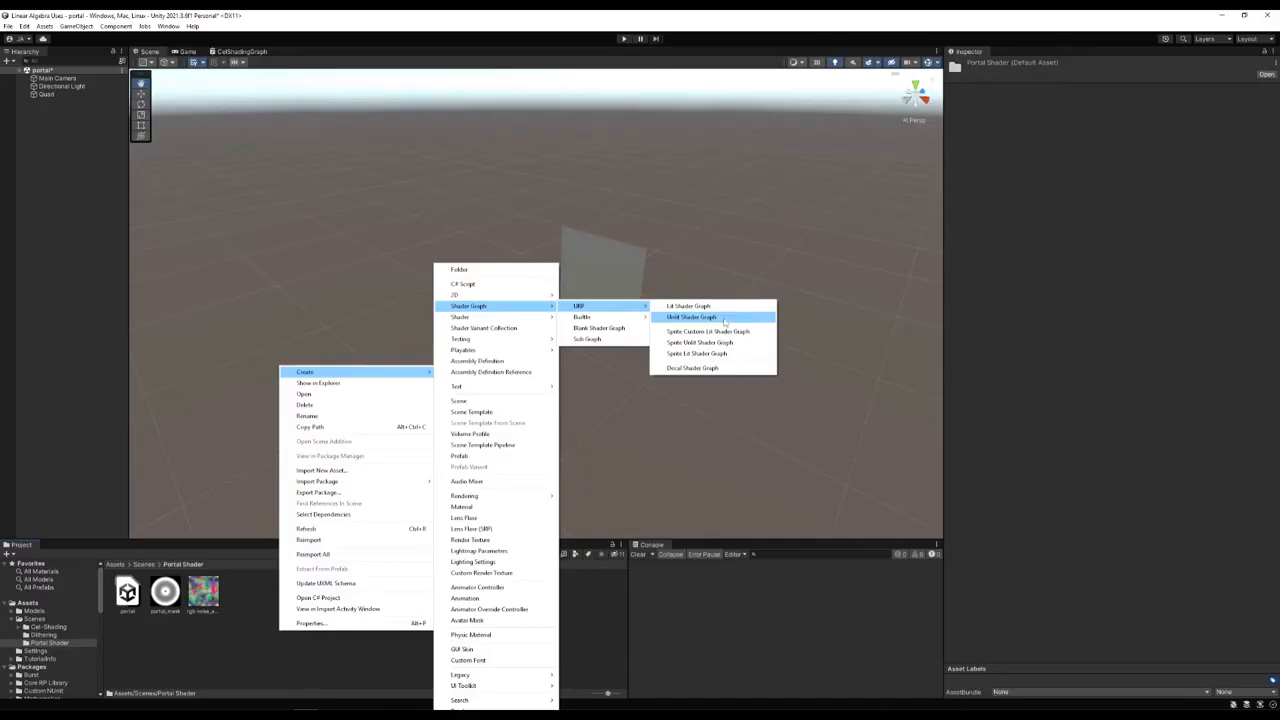
Step: Create a new unlit URP shader graph beside the portal mask and noise textures
click(692, 317)
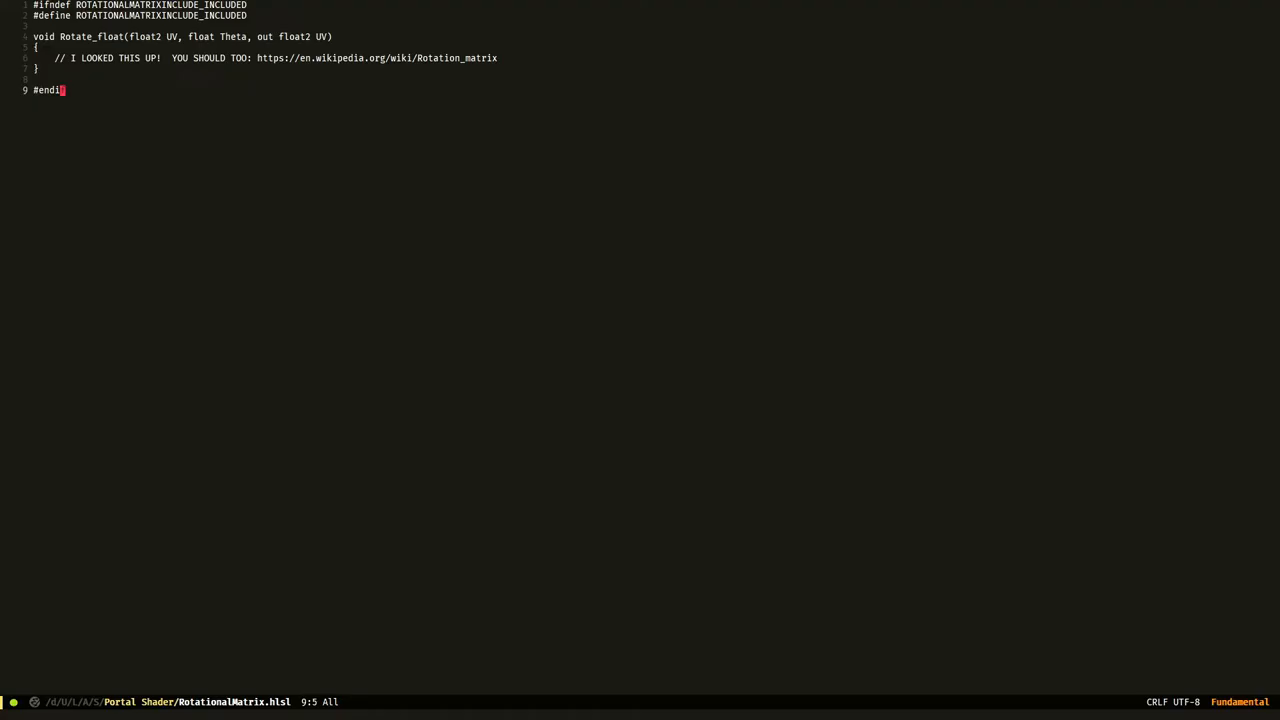
Step: Begin declaring 'float2x2 RotationalMatrix =' inside Rotate_float in RotationalMatrix.hlsl
text(float2x2 RotationalMatrix =)
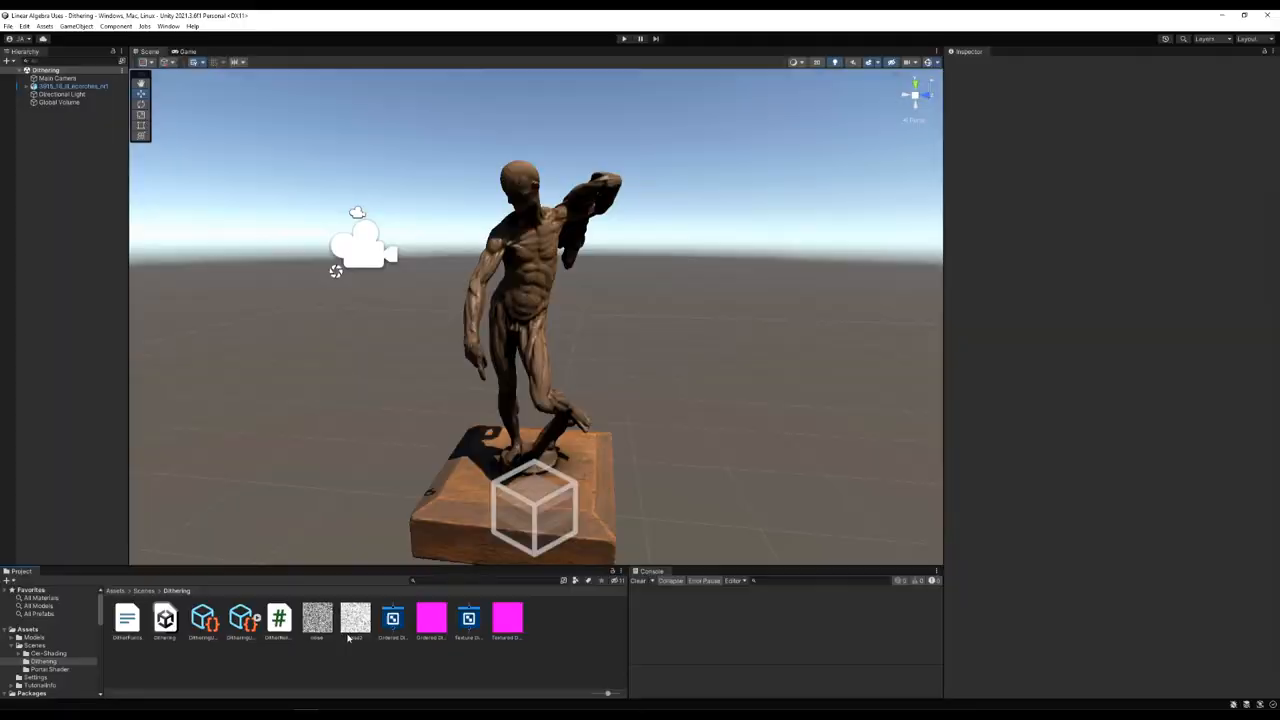
Step: Create a new URP shader graph asset, to be named Ordered Dither VIDEO
right_click(348, 625)
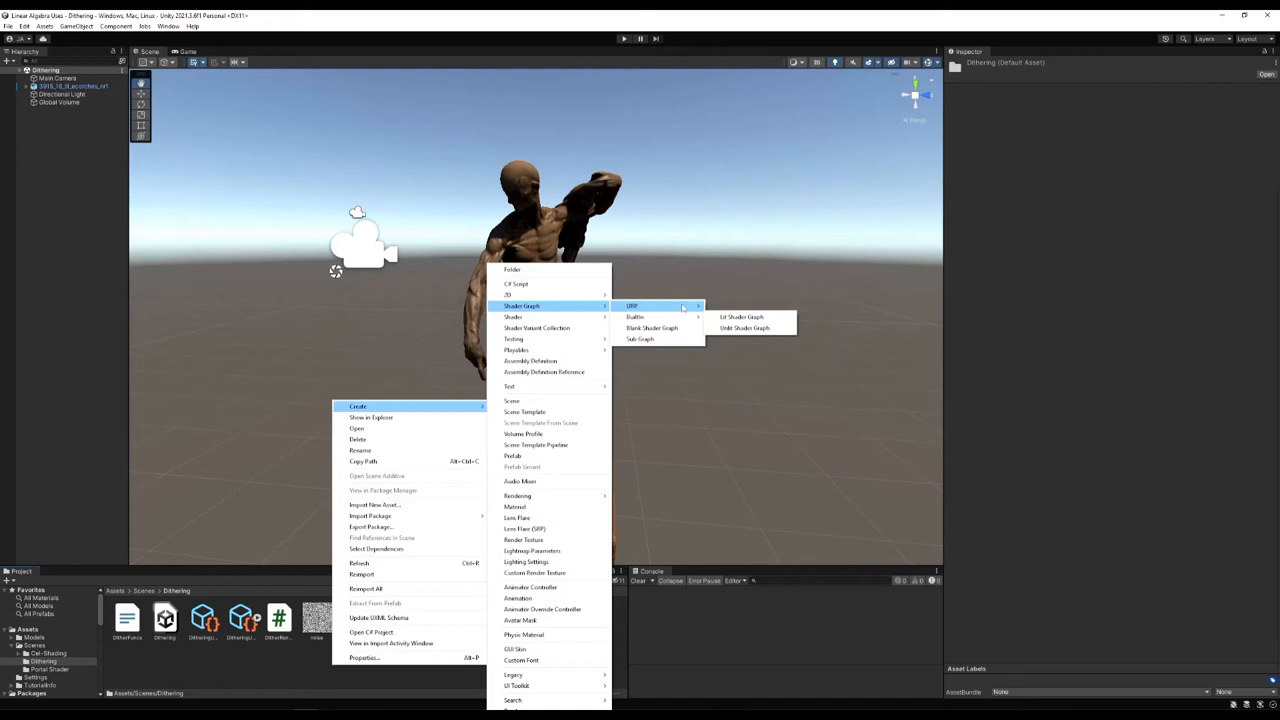
click(744, 328)
text(Modul)
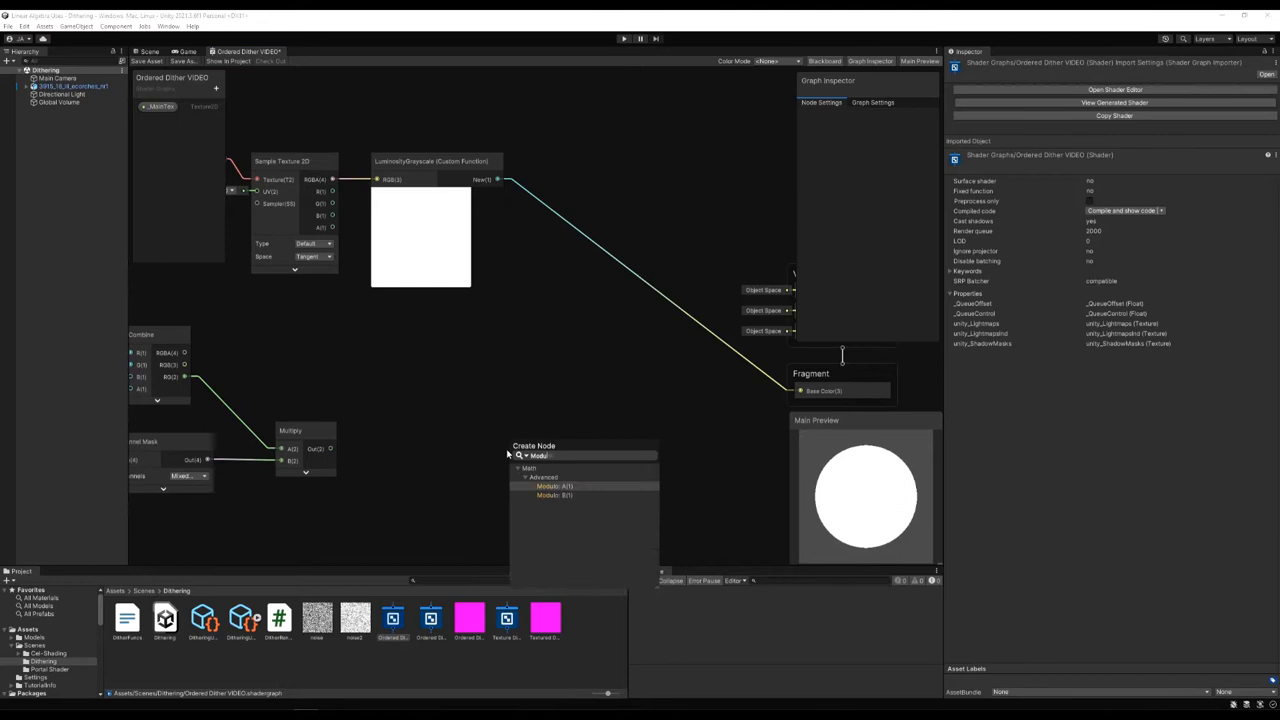
Step: Add a Modulo node after Multiply and a Custom Function node from the Utility category
click(551, 487)
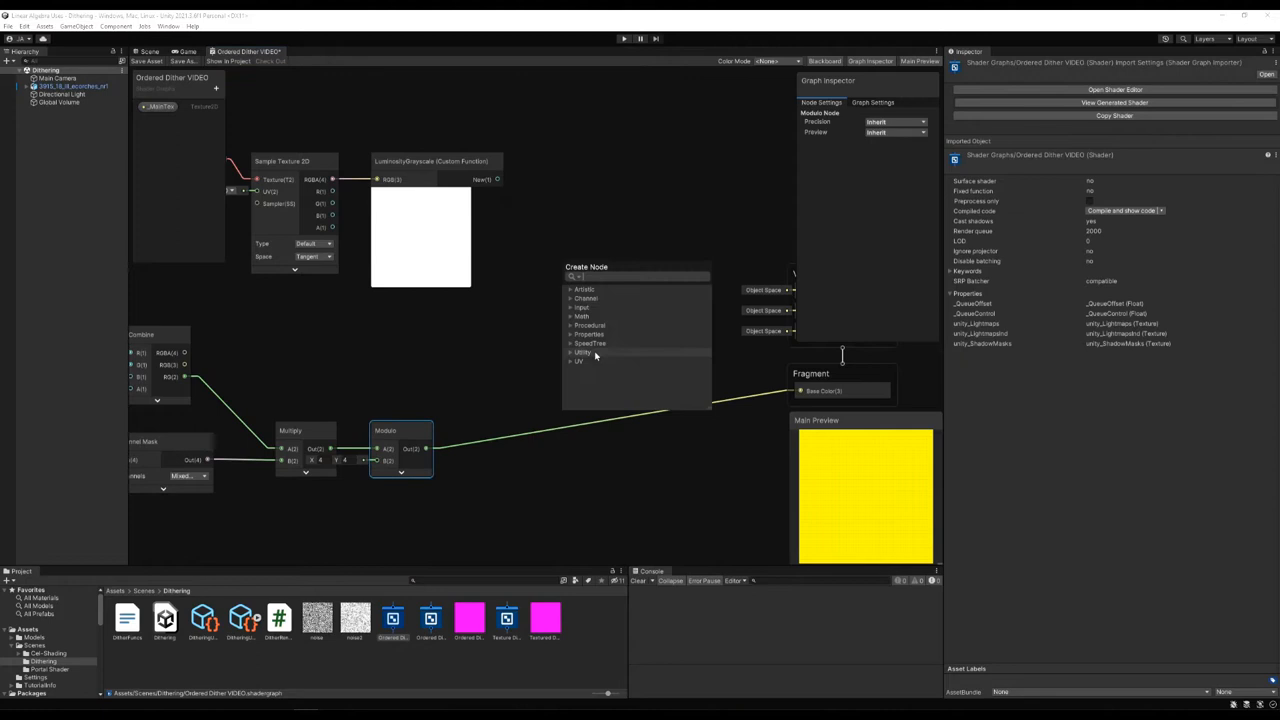
click(583, 361)
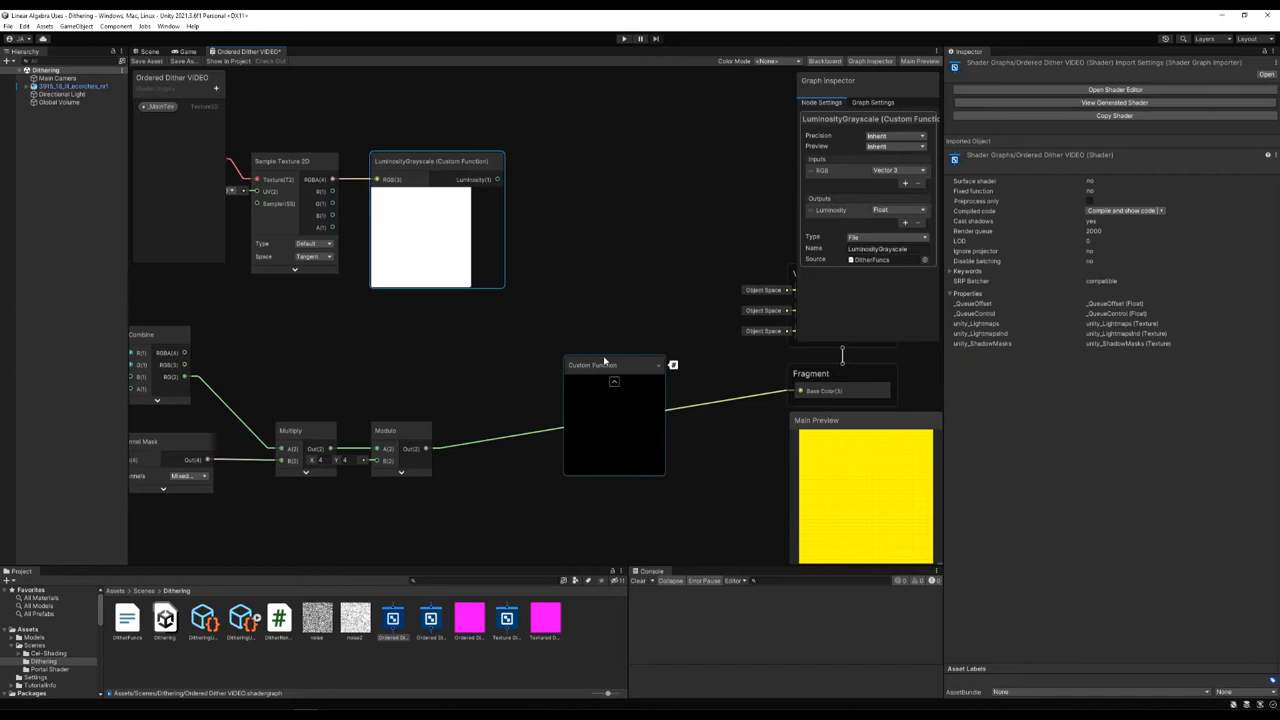
click(613, 366)
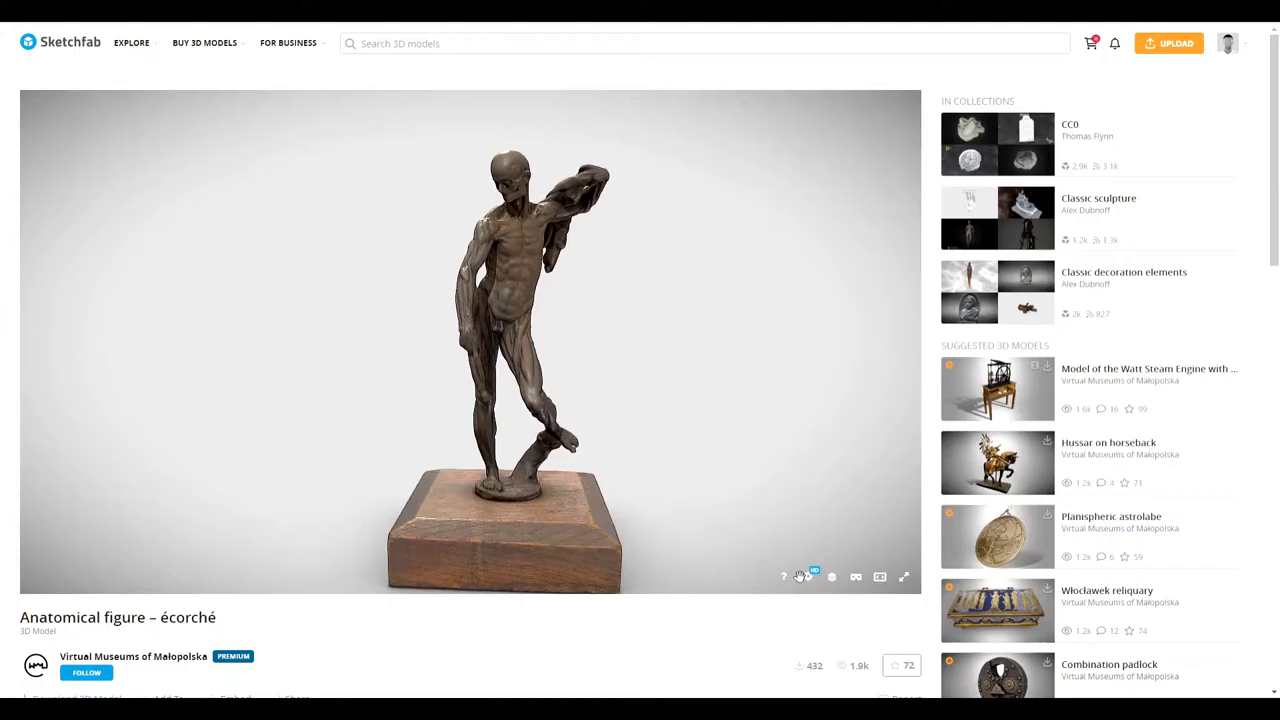
Step: View the Anatomical figure – écorché bronze statue in the Sketchfab viewer
click(808, 577)
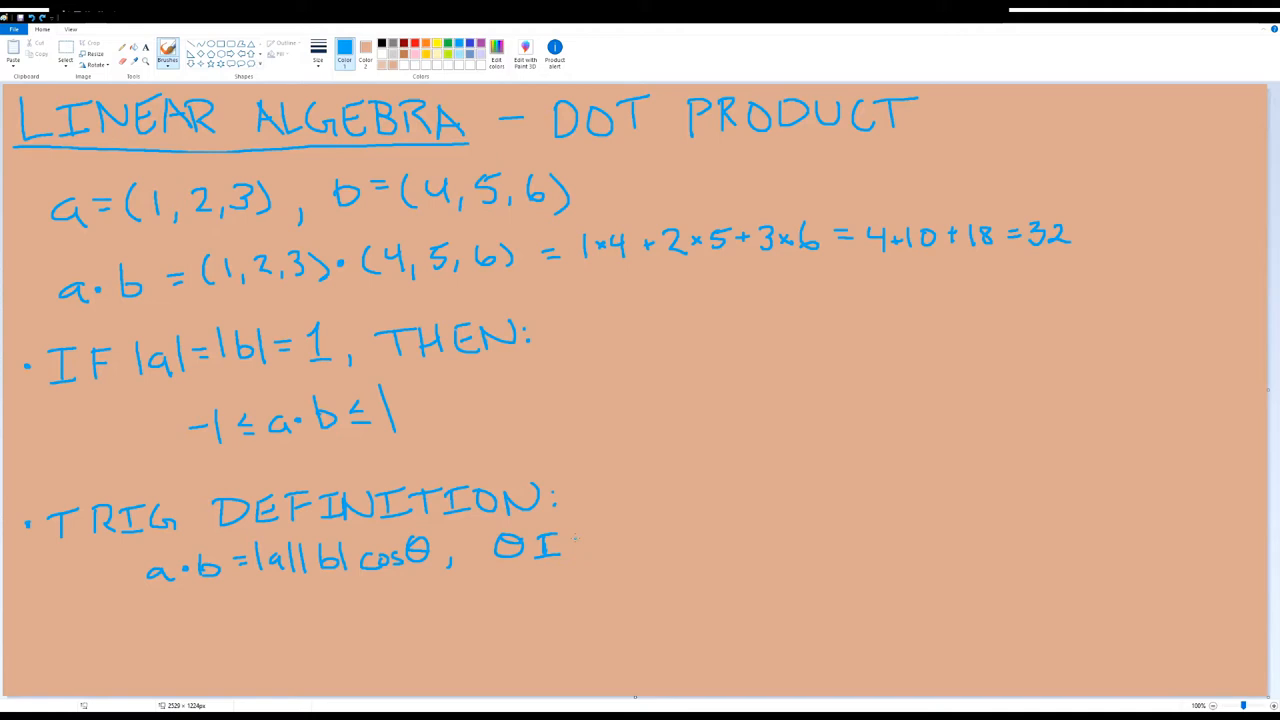
Step: Handwrite the dot product example (32), the -1 ≤ a·b ≤ 1 bound and the cos θ definition
drag(570, 525, 1100, 525)
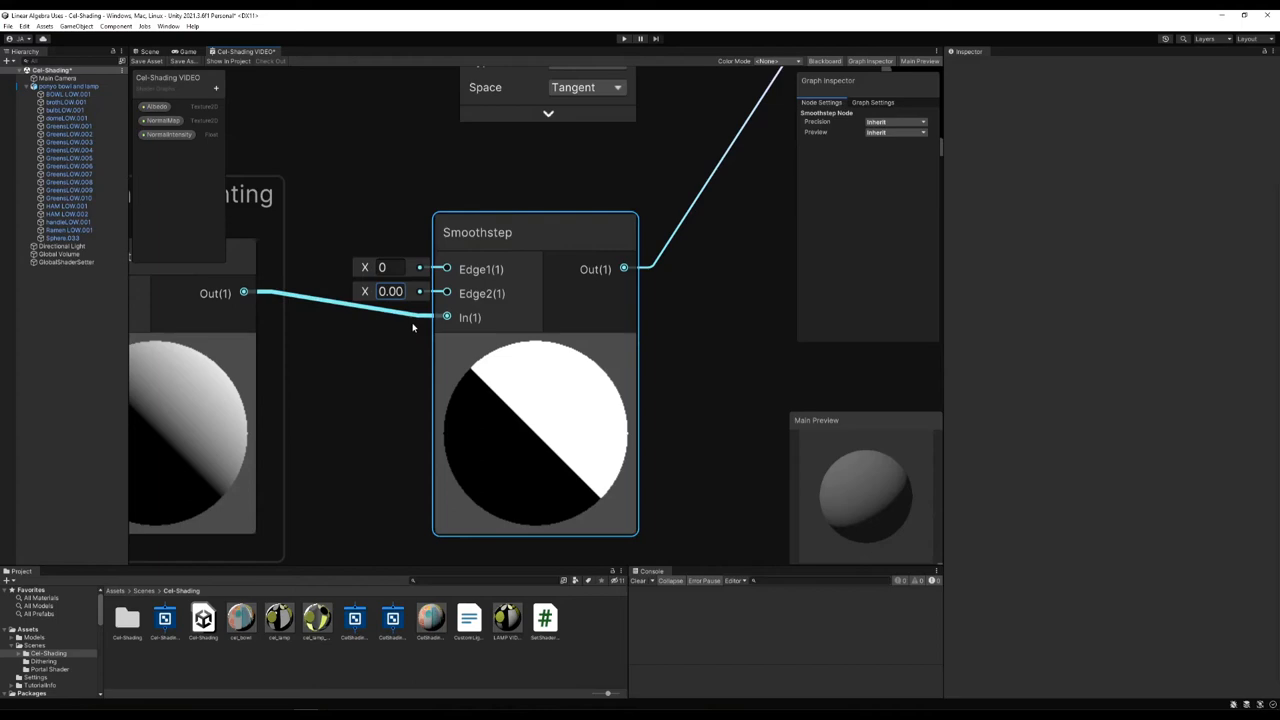
Step: View the flat cel-shaded ramen bowl and two-tone capsule in the Scene
click(149, 51)
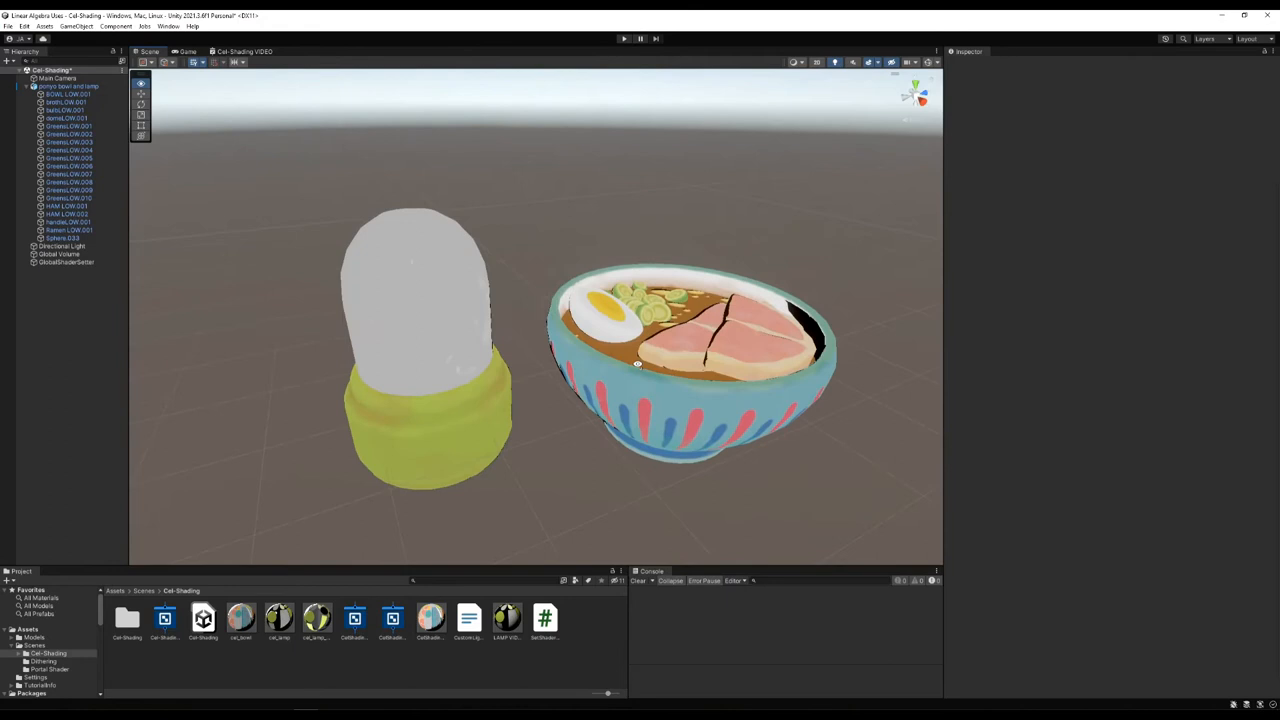